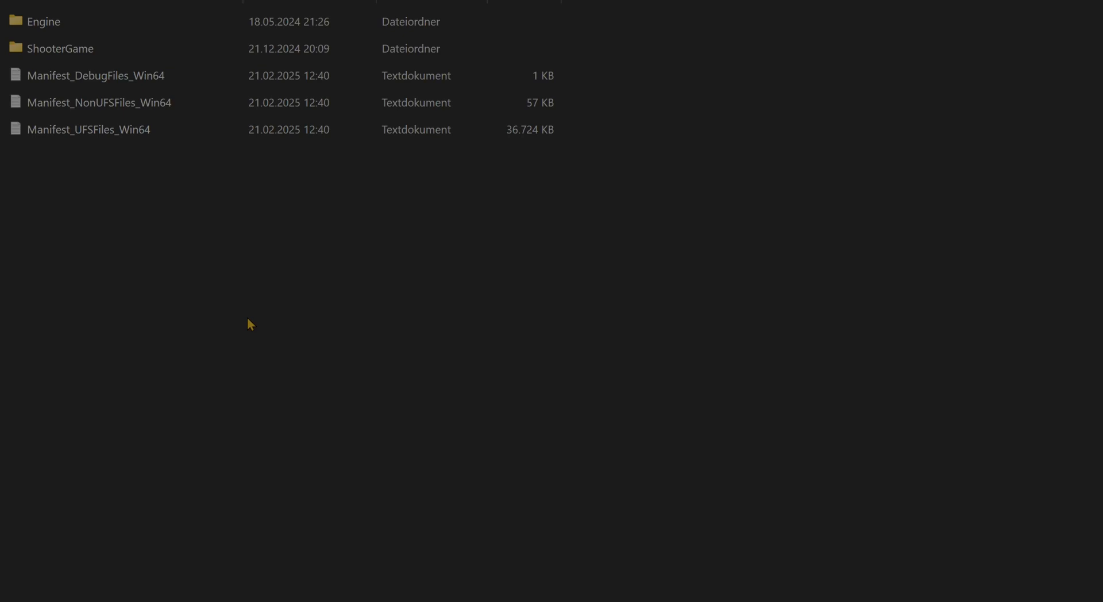
mouse_move(249, 338)
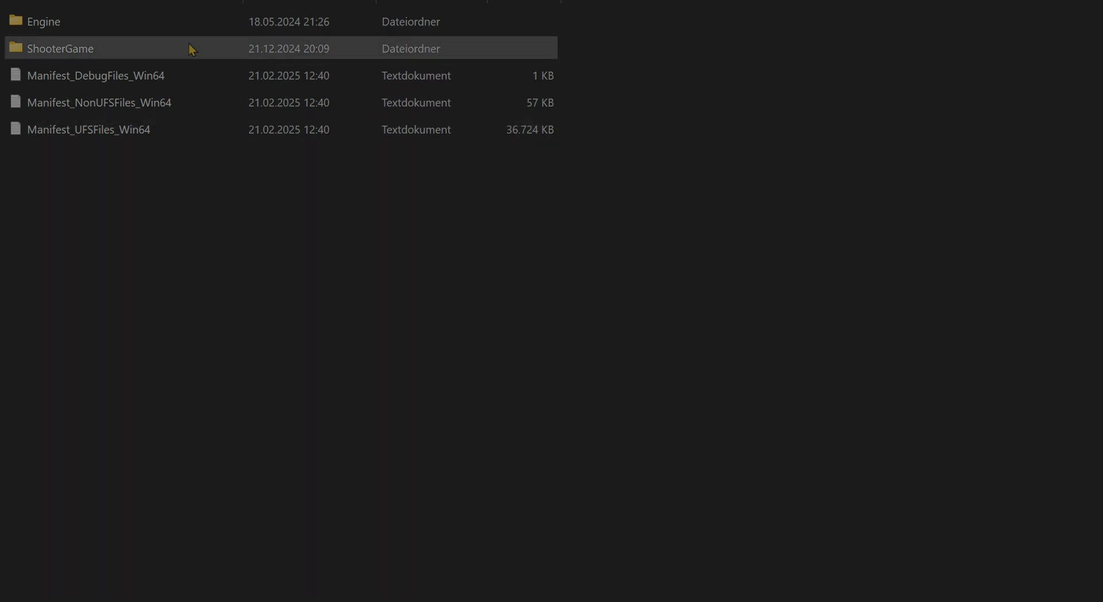
Step: Navigate from ShooterGame into Saved > Config > Windows and locate GameUserSettings.ini
double_click(61, 49)
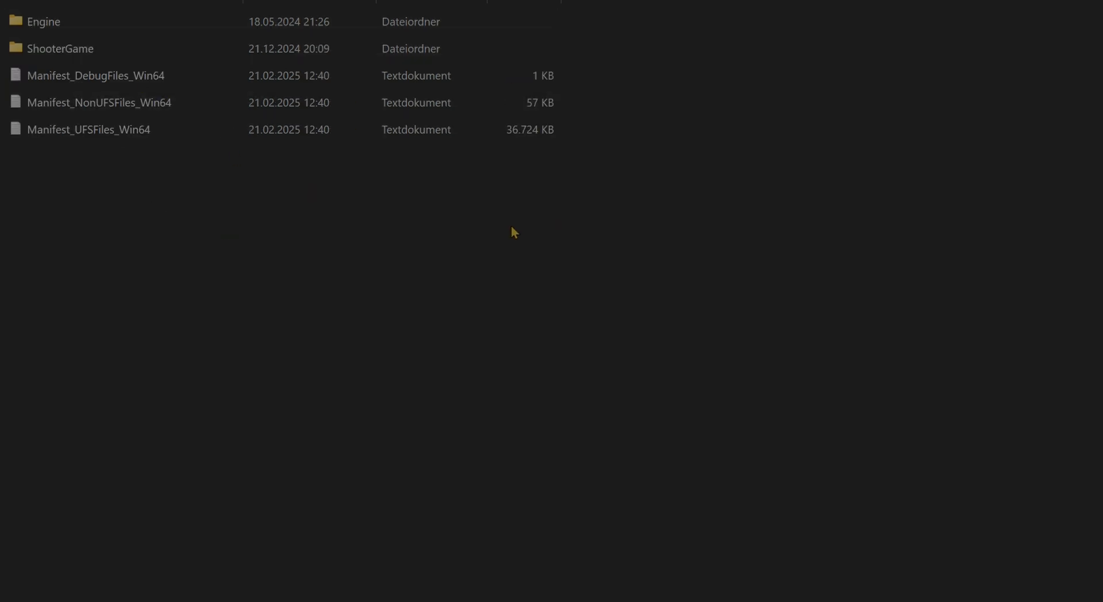
click(95, 76)
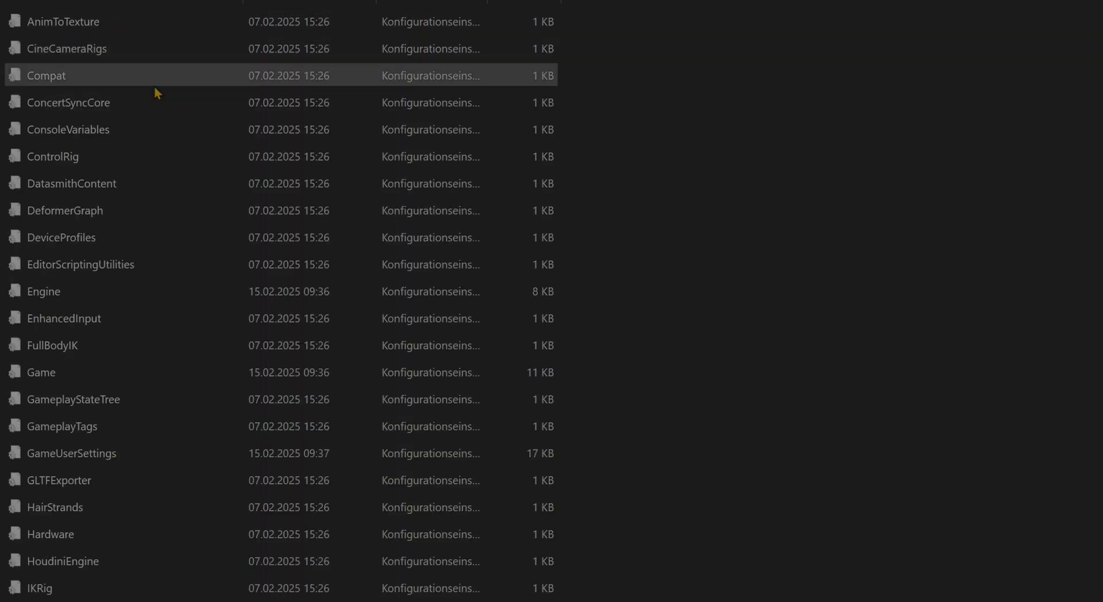
scroll(down, 3)
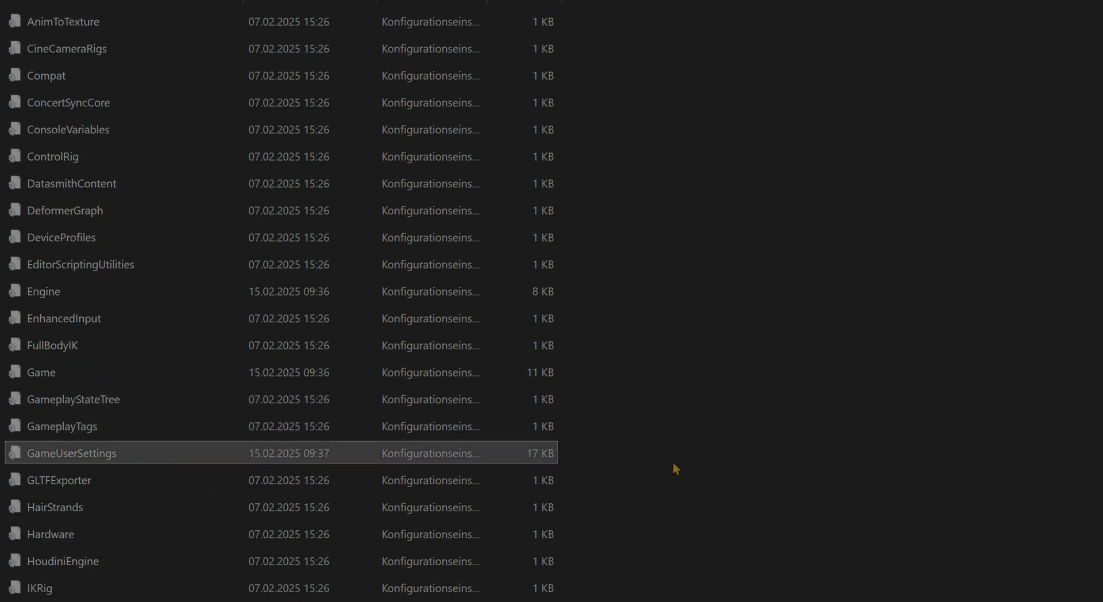
Step: Open GameUserSettings.ini in Notepad and scroll to the [Startup] FrameGenerationSystem entry
double_click(71, 452)
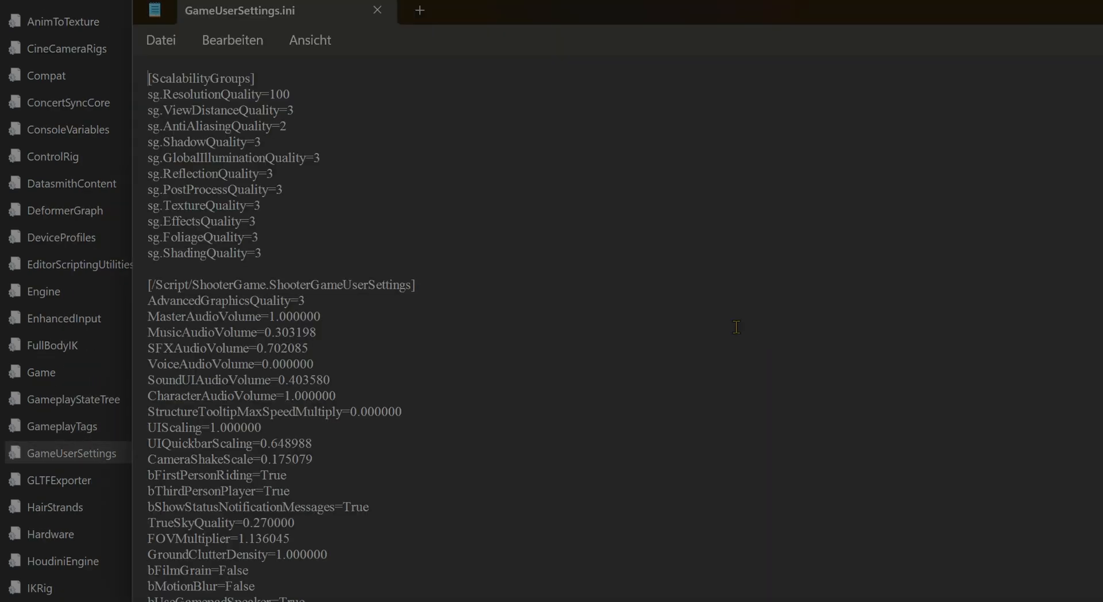
mouse_move(1085, 182)
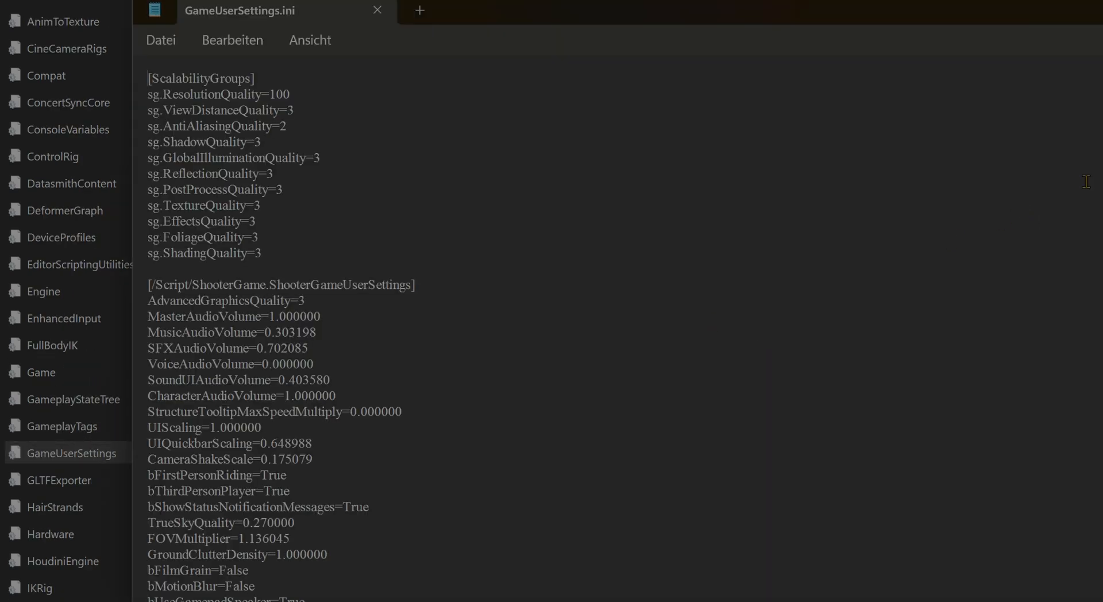
scroll(down, 3)
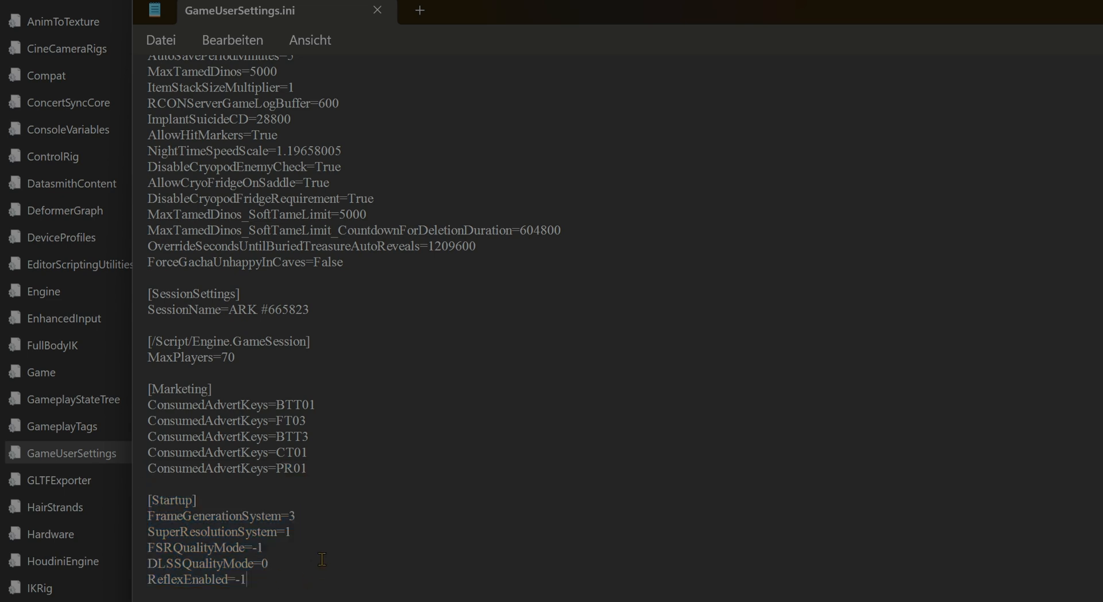
mouse_move(289, 564)
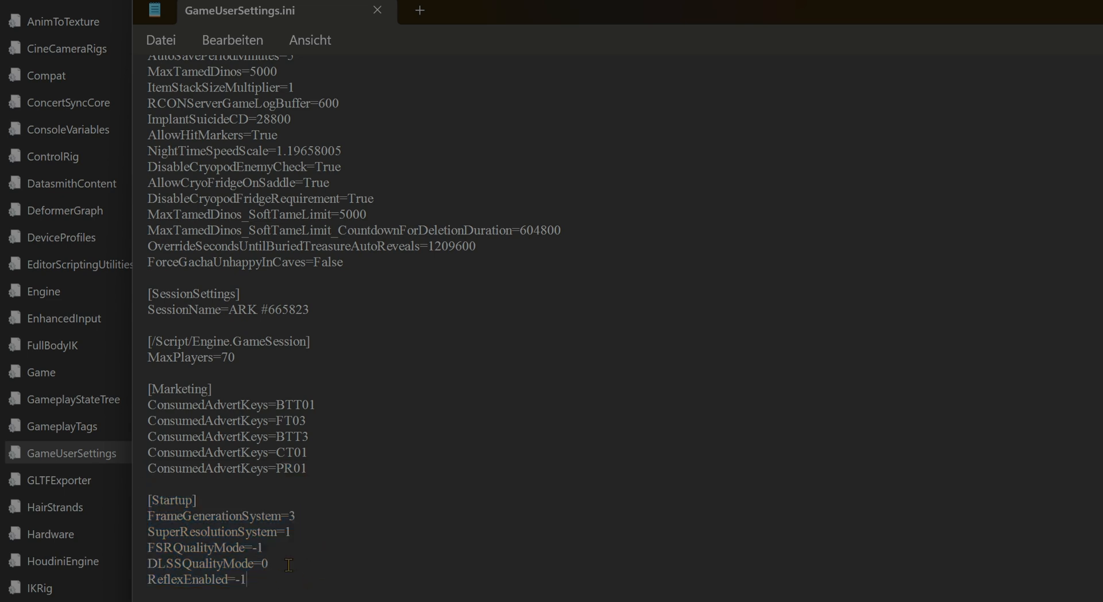
mouse_move(371, 548)
text(-)
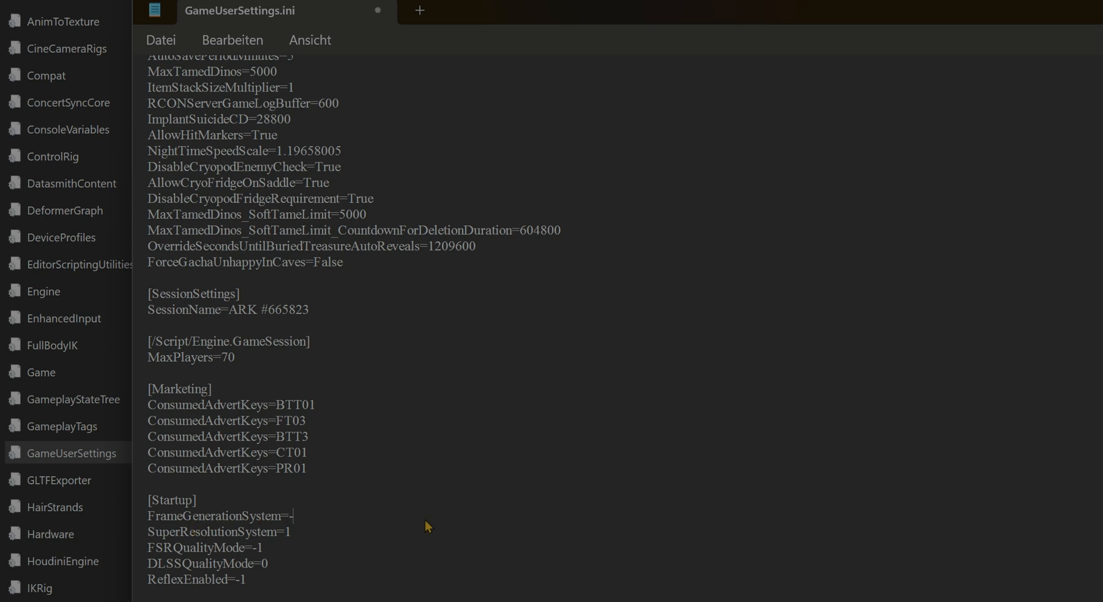
Step: Retype the FrameGenerationSystem value through 1 and 0, leaving it at 3
text(1)
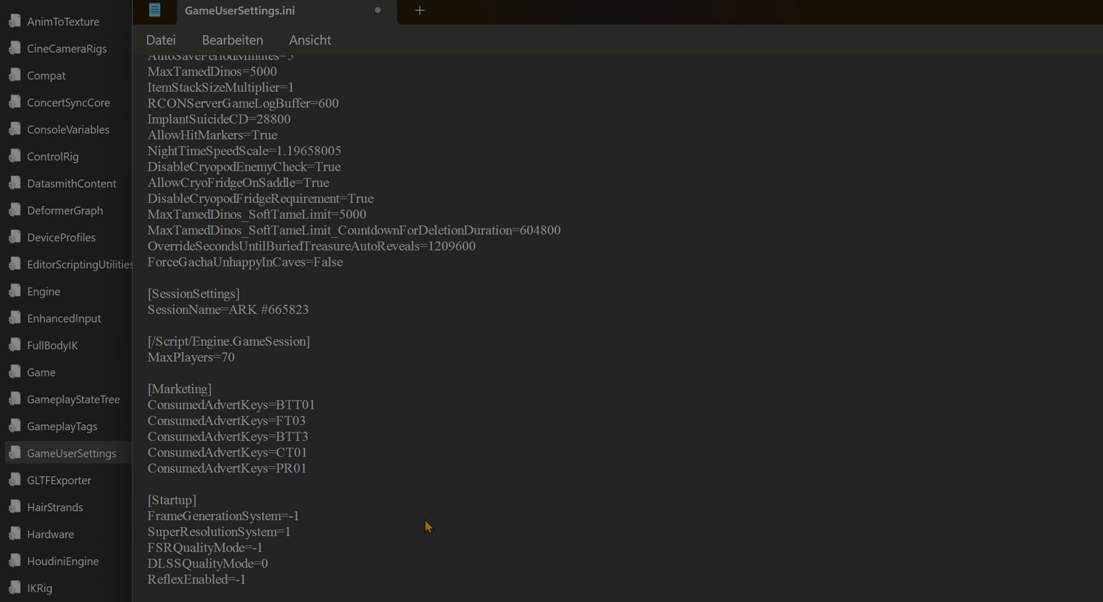
key(Backspace)
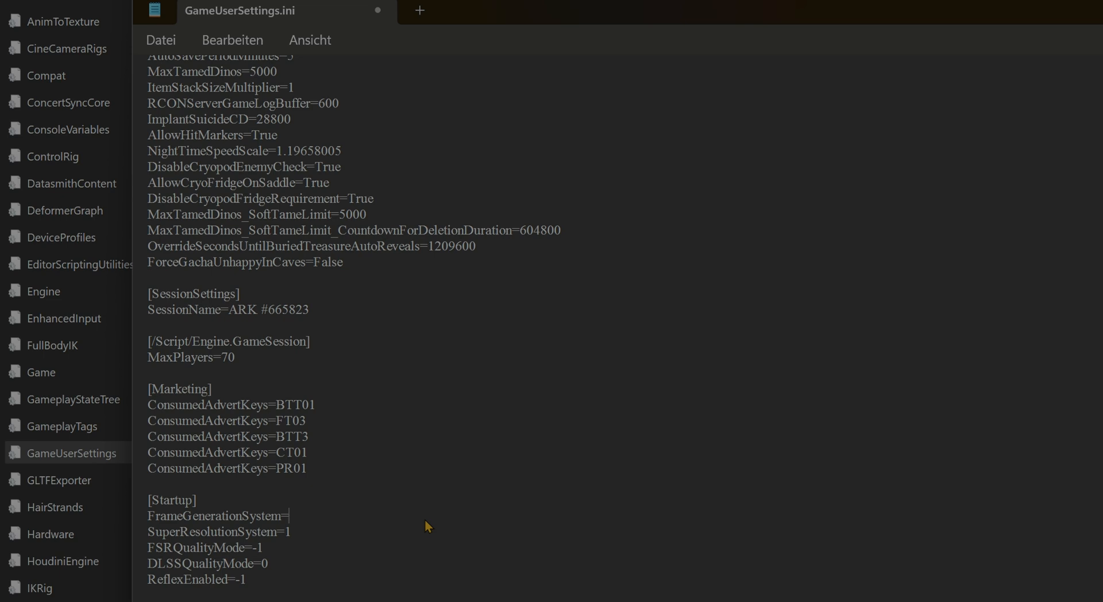
text(0)
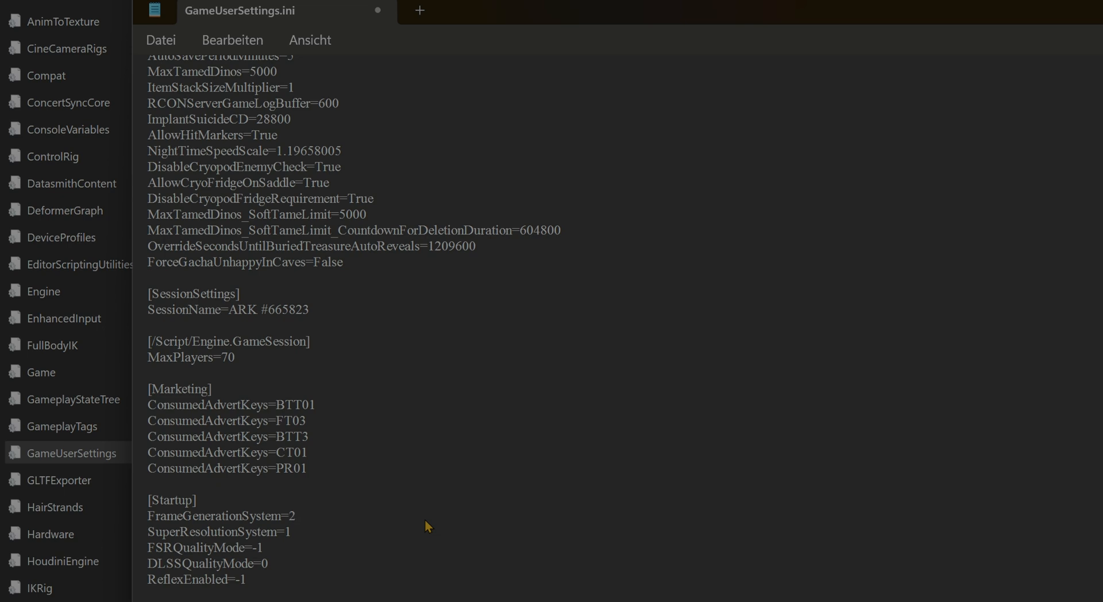
text(3)
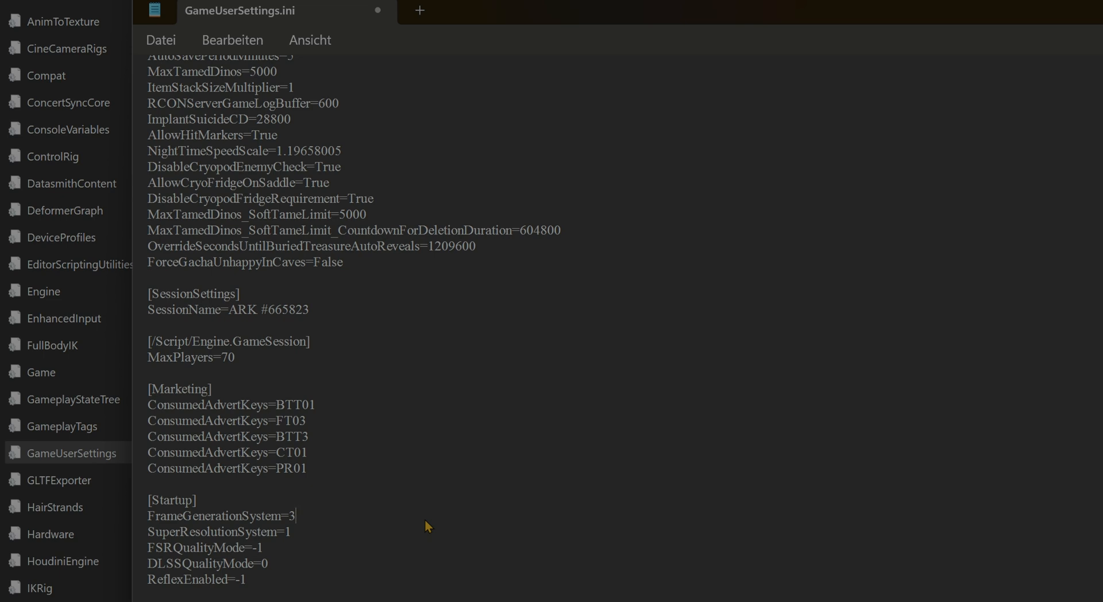
mouse_move(383, 535)
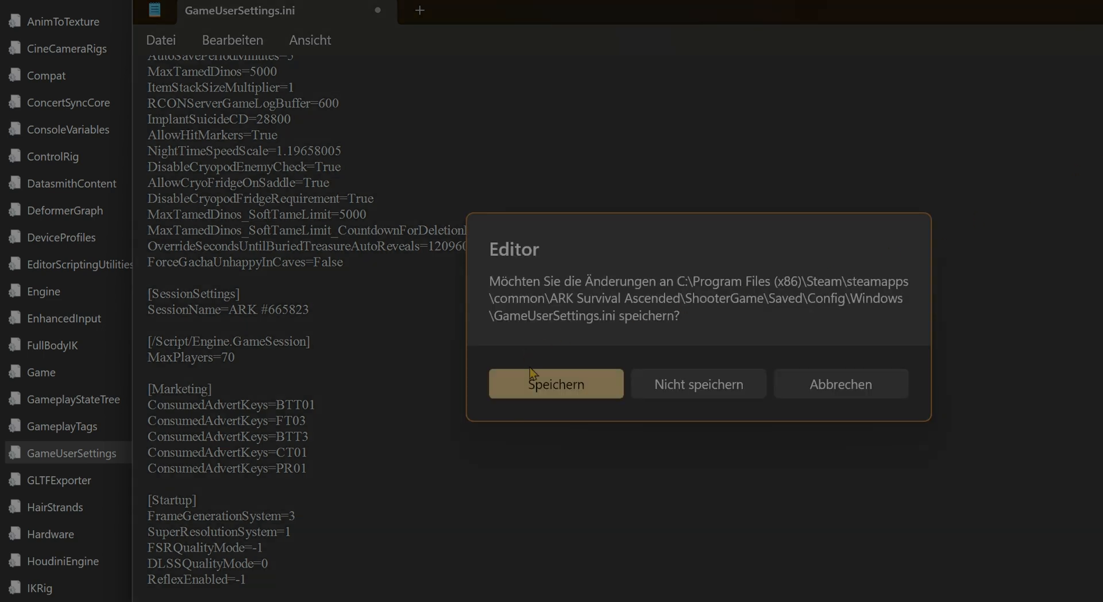
mouse_move(596, 381)
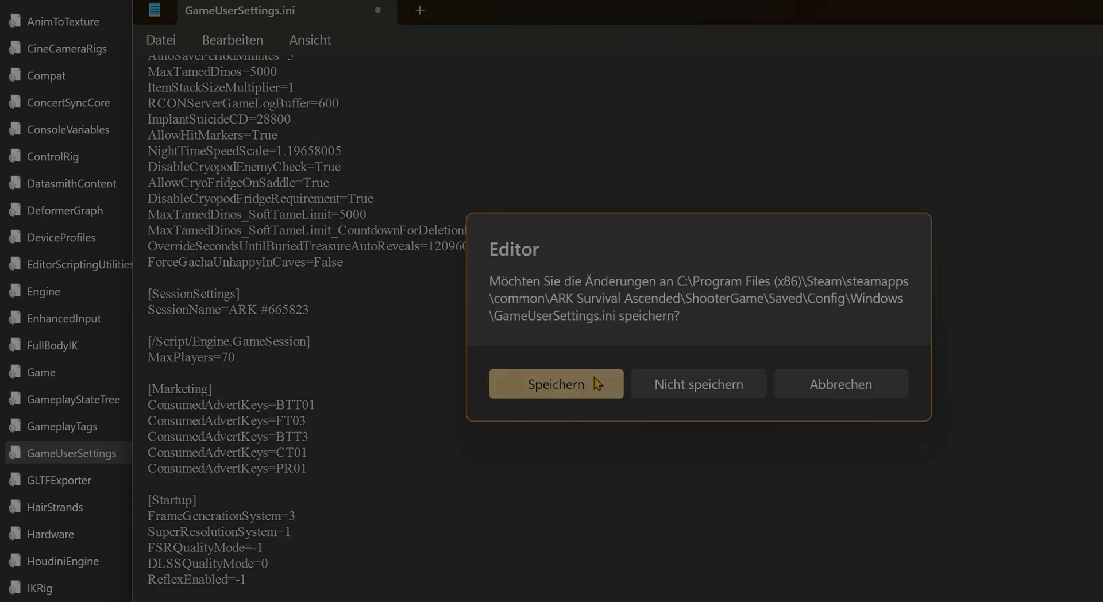
Step: Confirm Speichern to save GameUserSettings.ini with FrameGenerationSystem=3 while closing
click(555, 383)
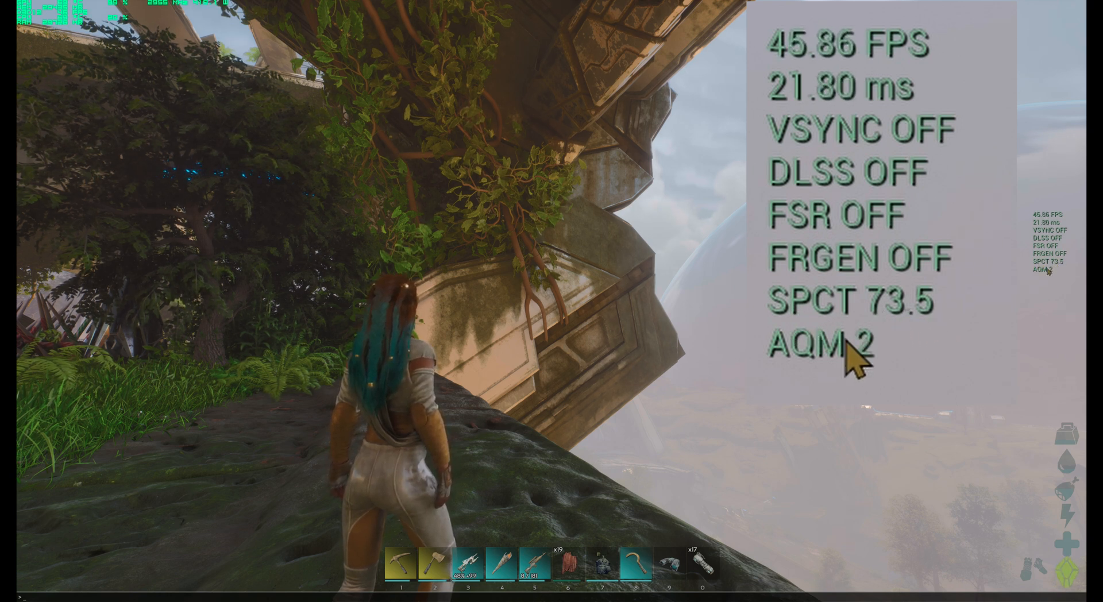
mouse_move(808, 365)
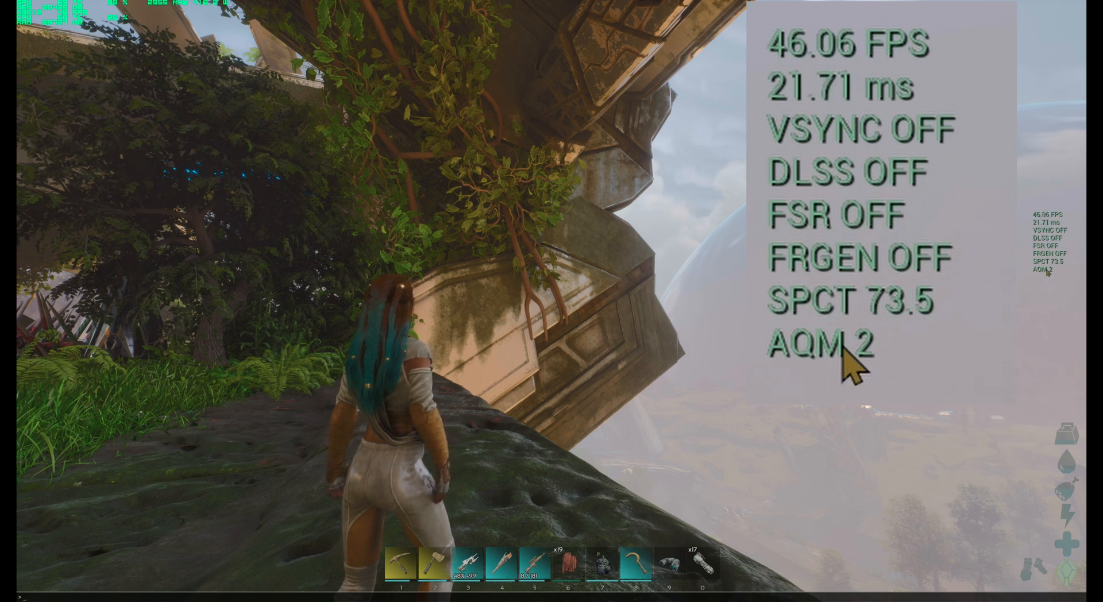
mouse_move(859, 391)
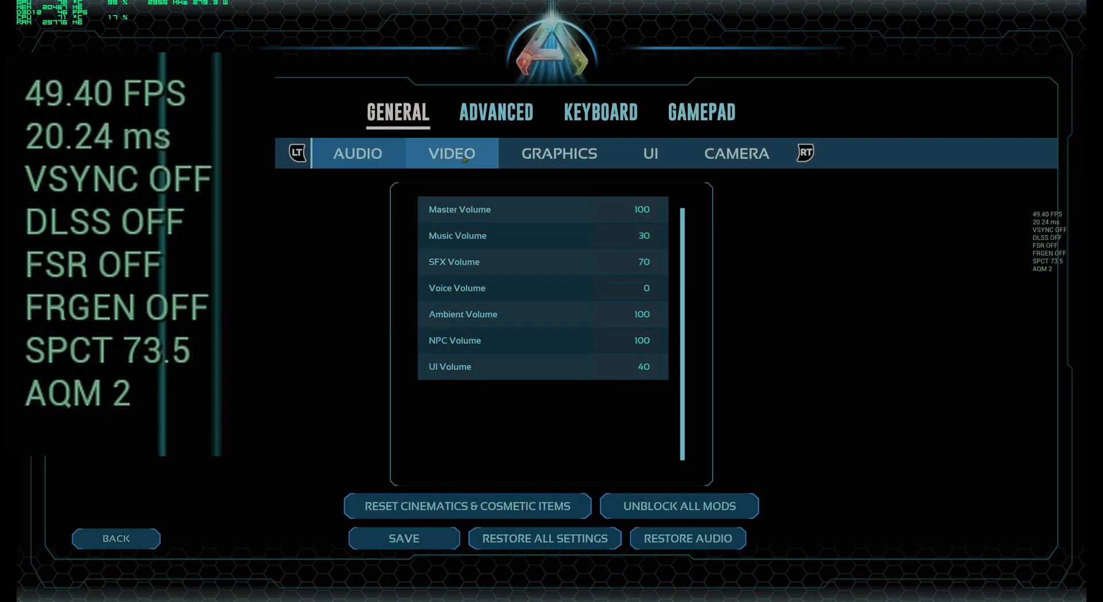
Step: Check the Video settings show Resolution Scale 100 at 3840x2160 fullscreen with VSync off
click(558, 153)
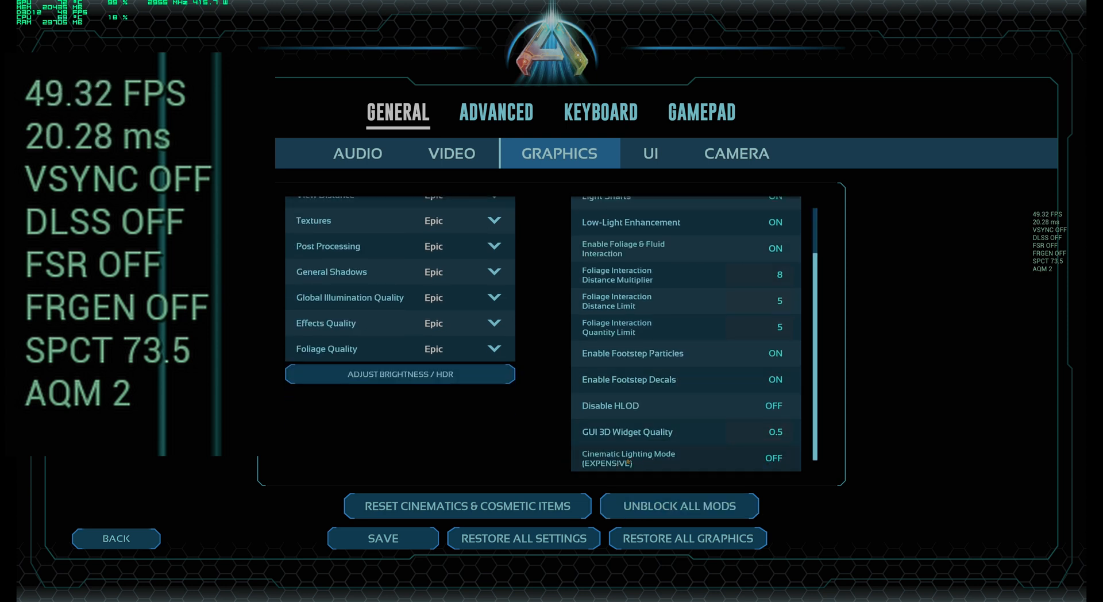
mouse_move(533, 387)
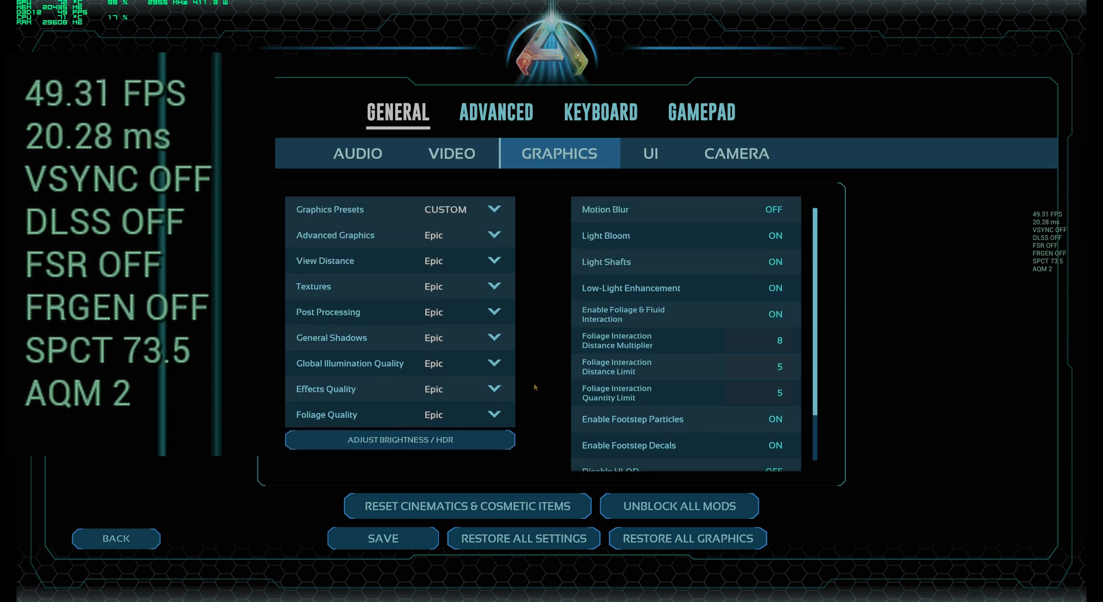
click(450, 153)
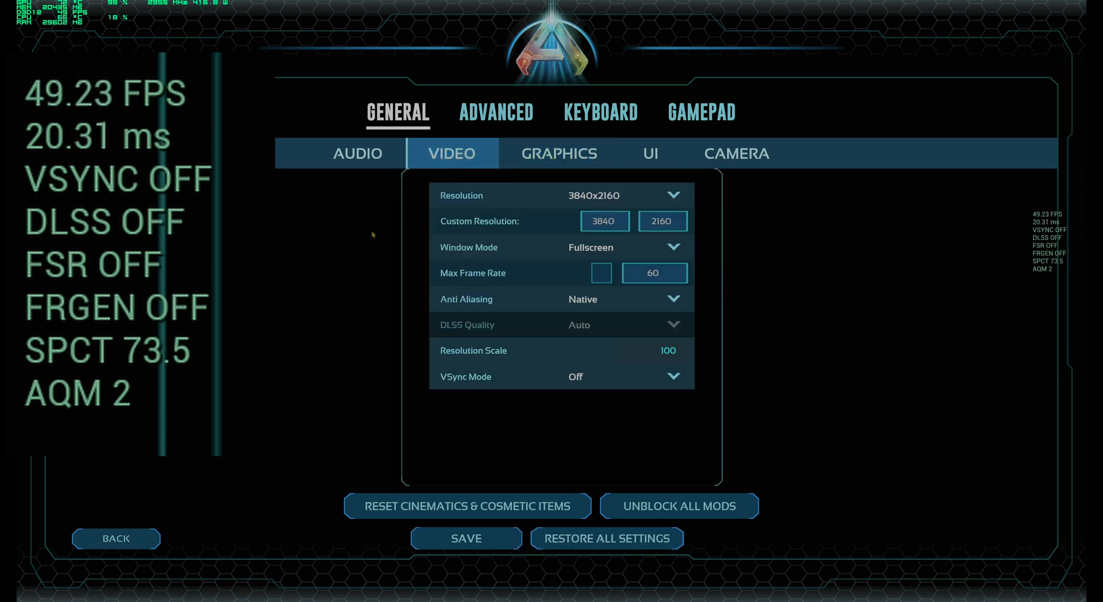
mouse_move(595, 355)
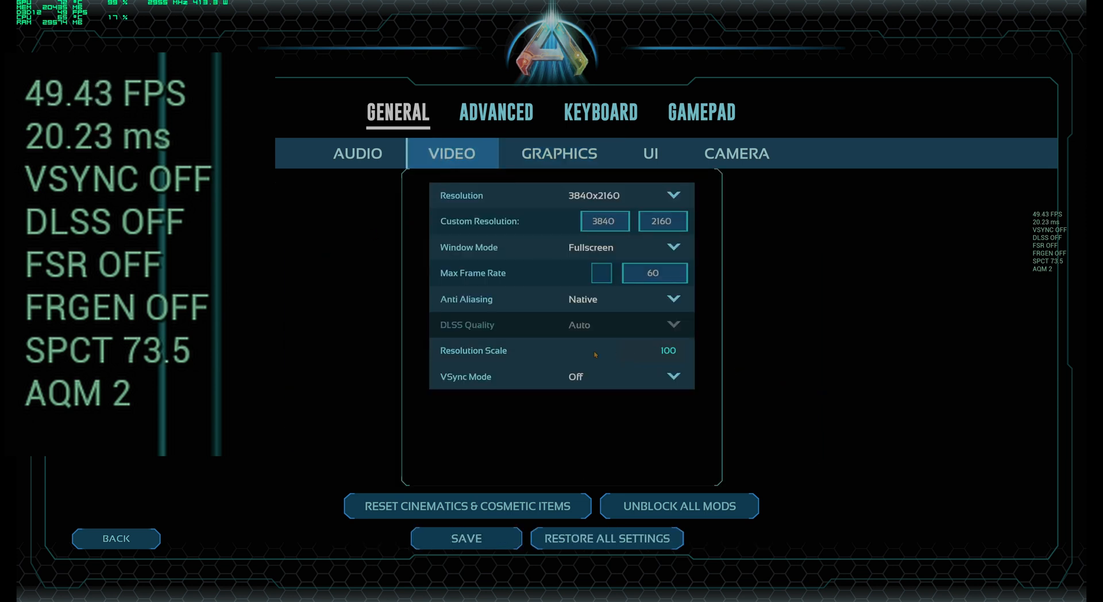
mouse_move(103, 365)
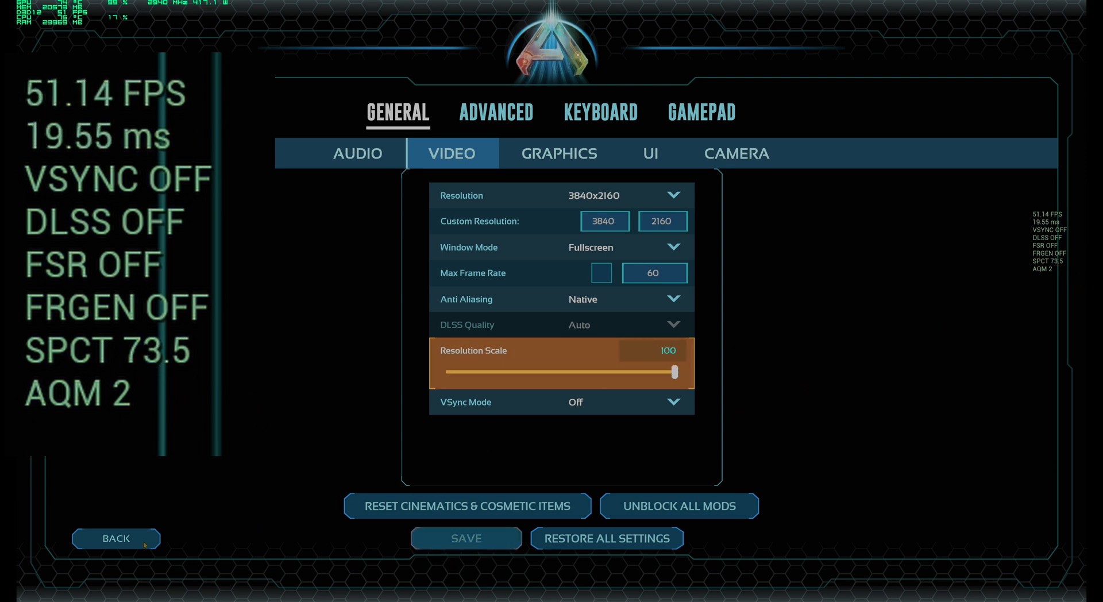
mouse_move(129, 540)
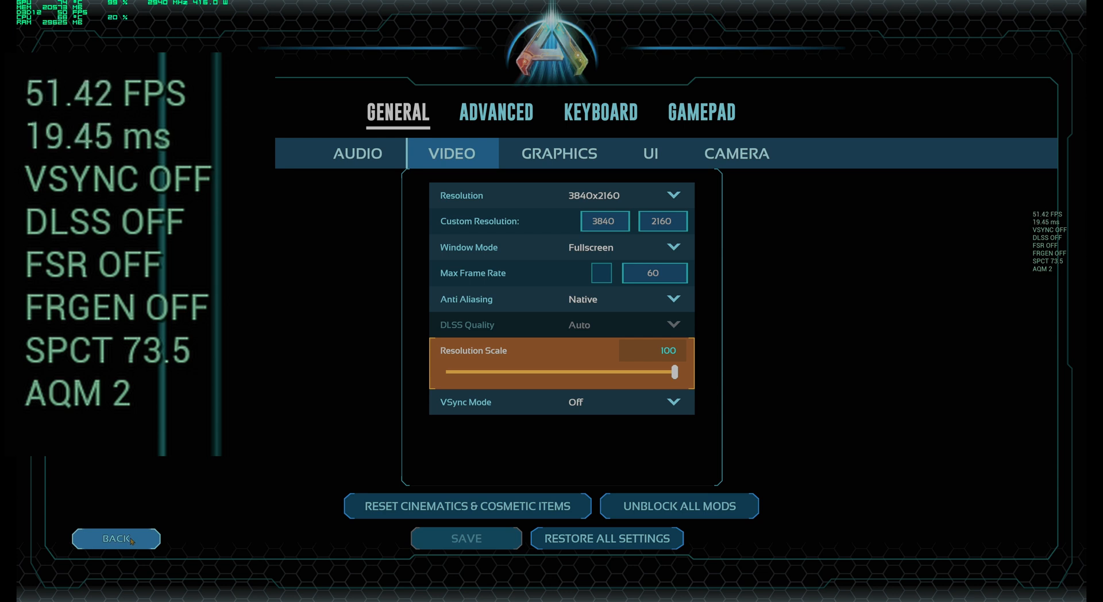
mouse_move(278, 409)
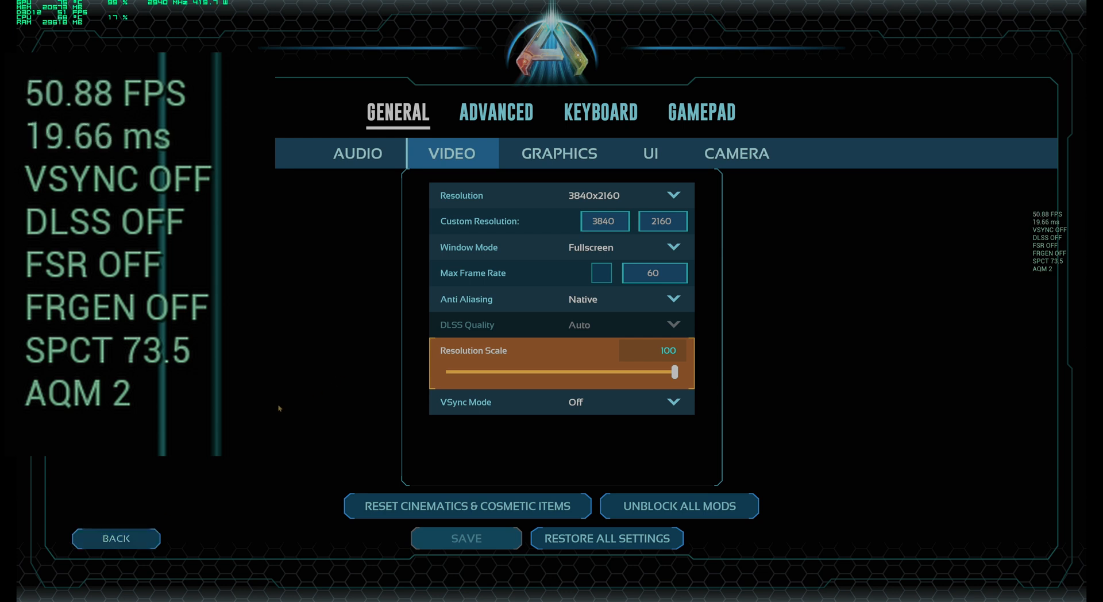
mouse_move(618, 349)
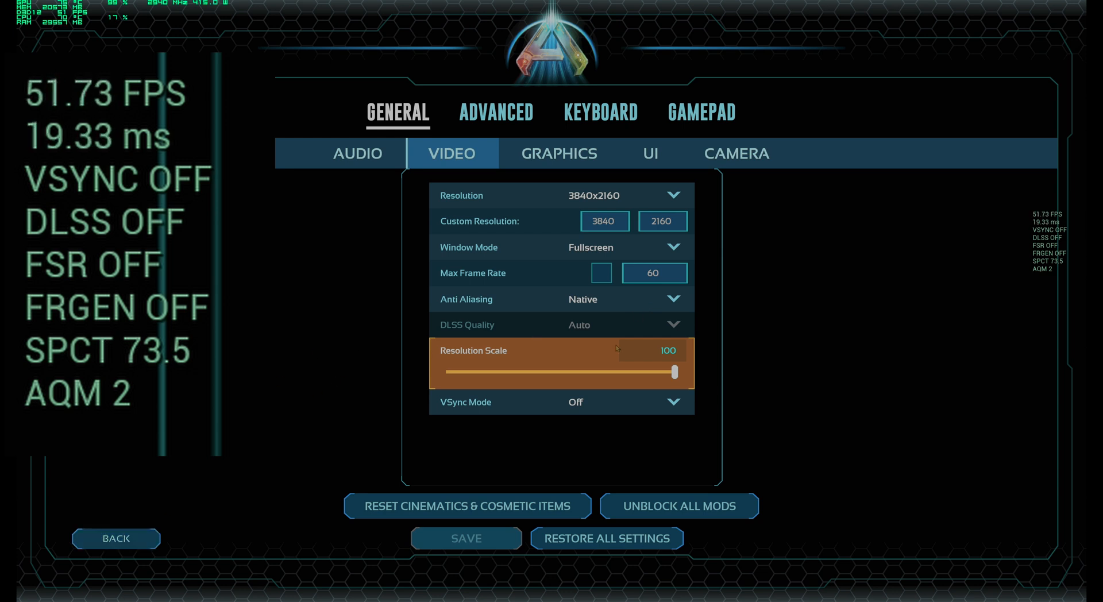
mouse_move(488, 438)
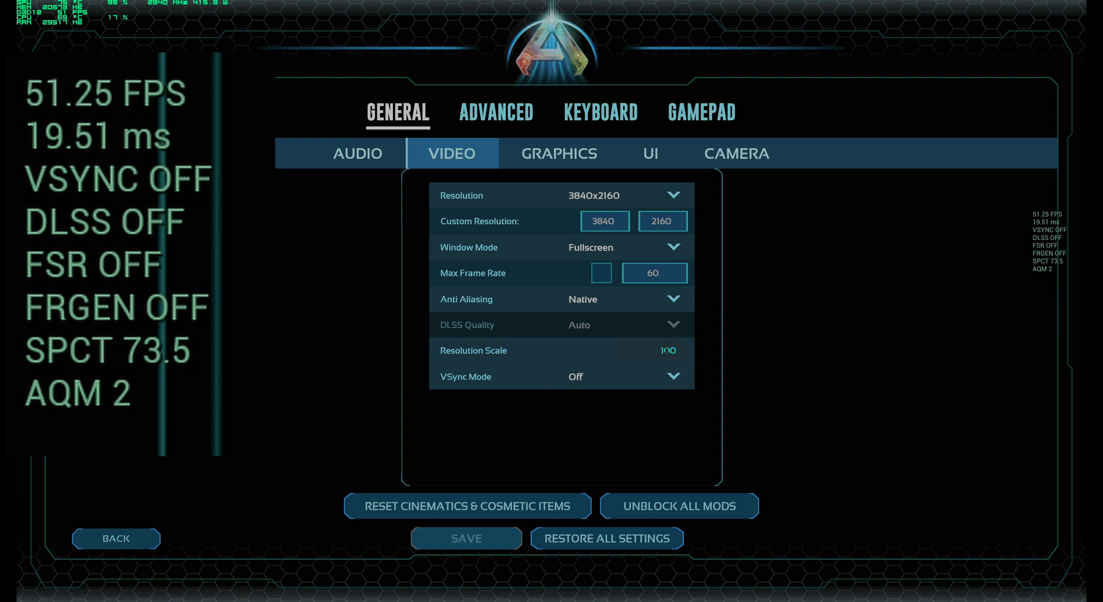
mouse_move(724, 398)
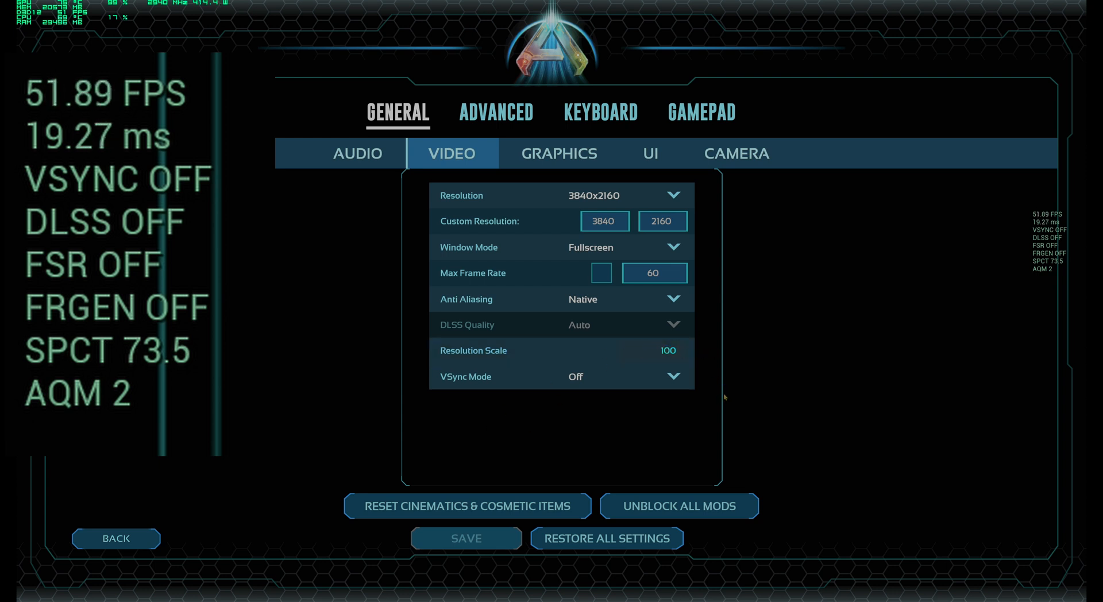
mouse_move(163, 493)
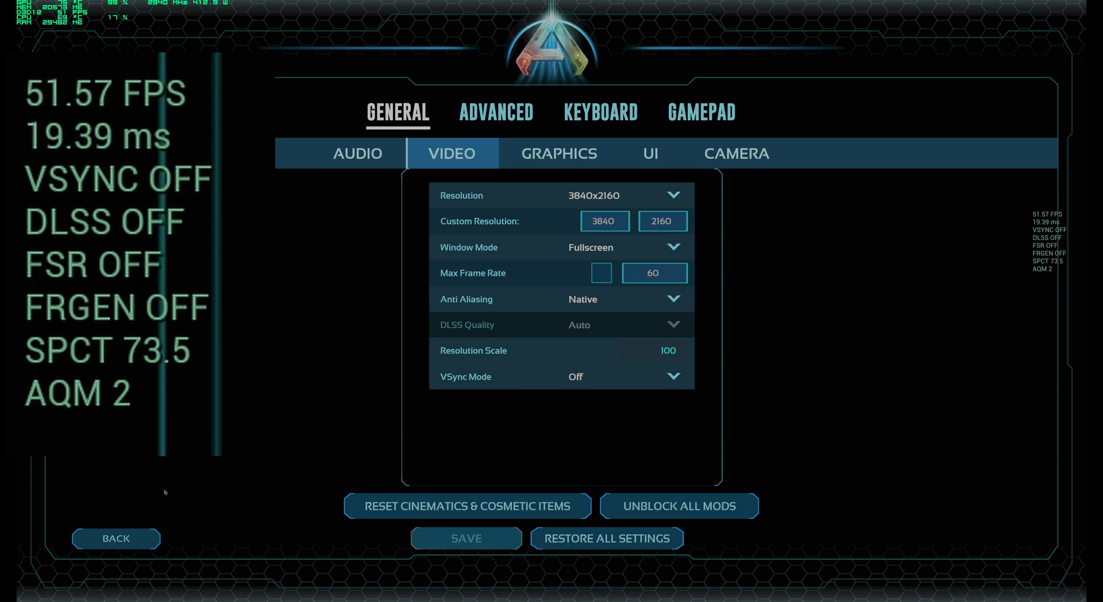
mouse_move(684, 361)
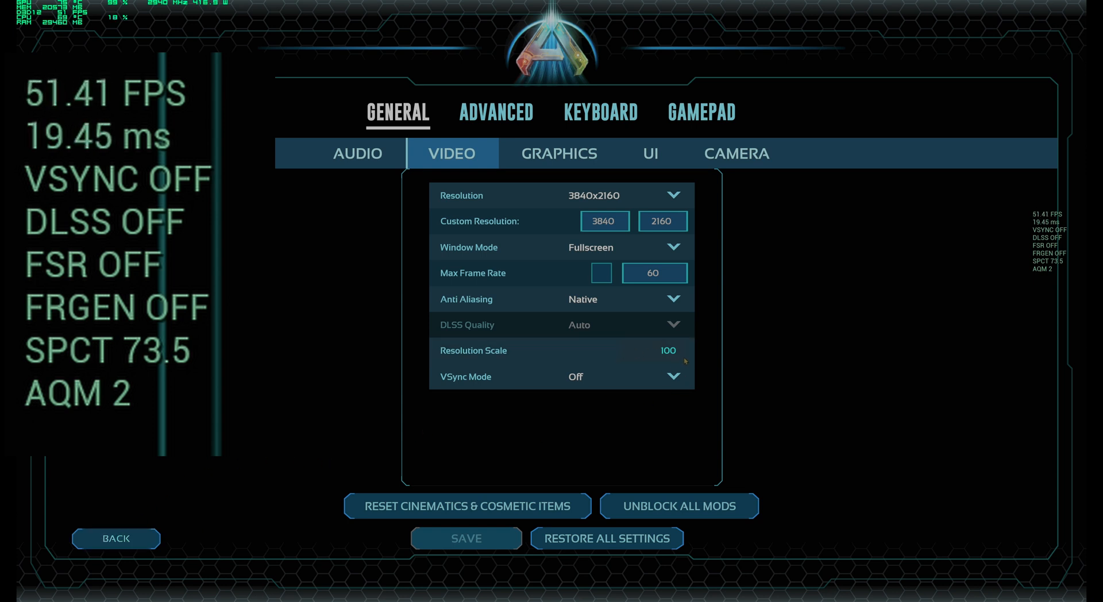
mouse_move(770, 334)
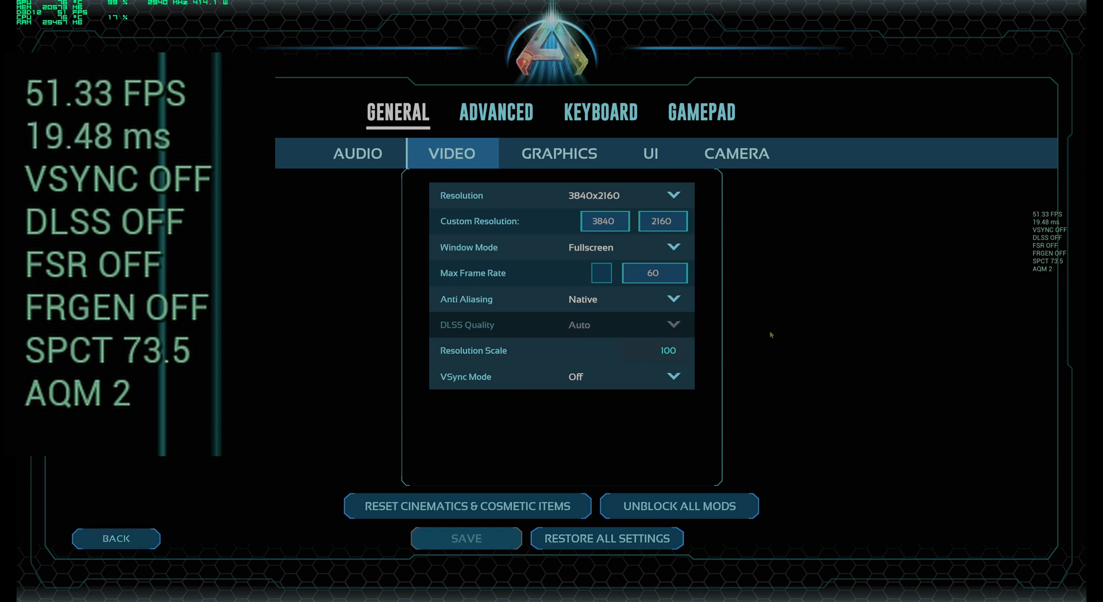
mouse_move(741, 352)
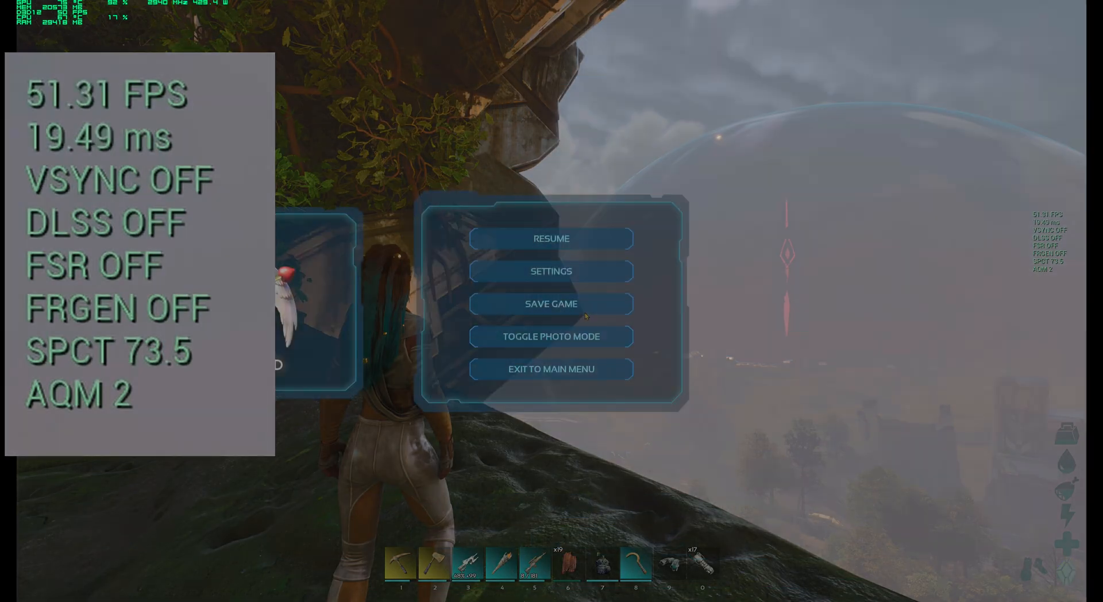
Step: Resume play and copy the r.screenpercentage 85 command from the Steam overlay notes
click(550, 238)
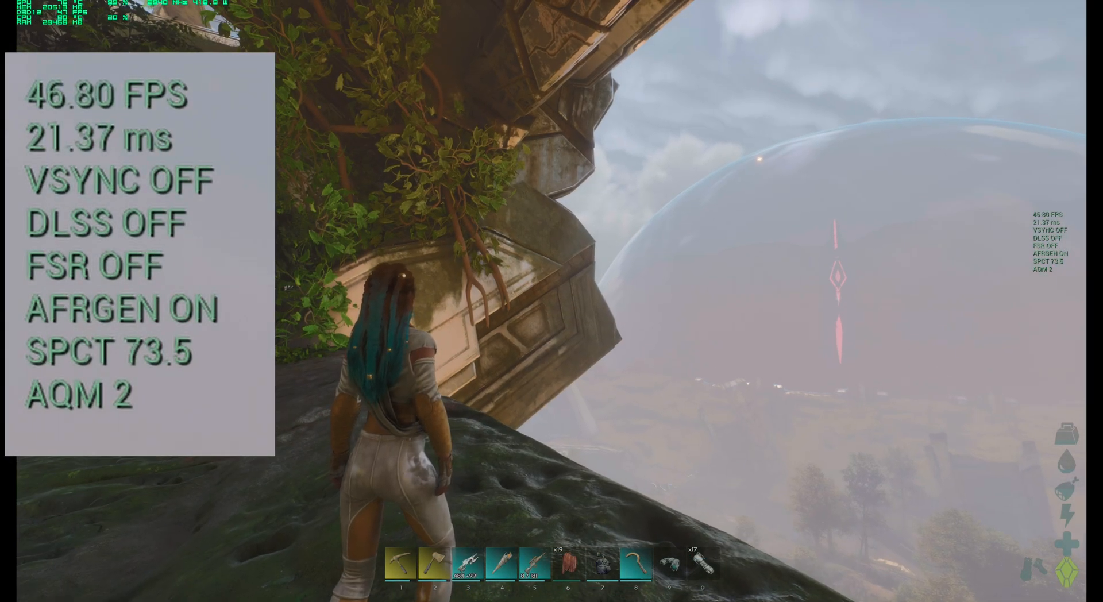
key(Shift+Tab)
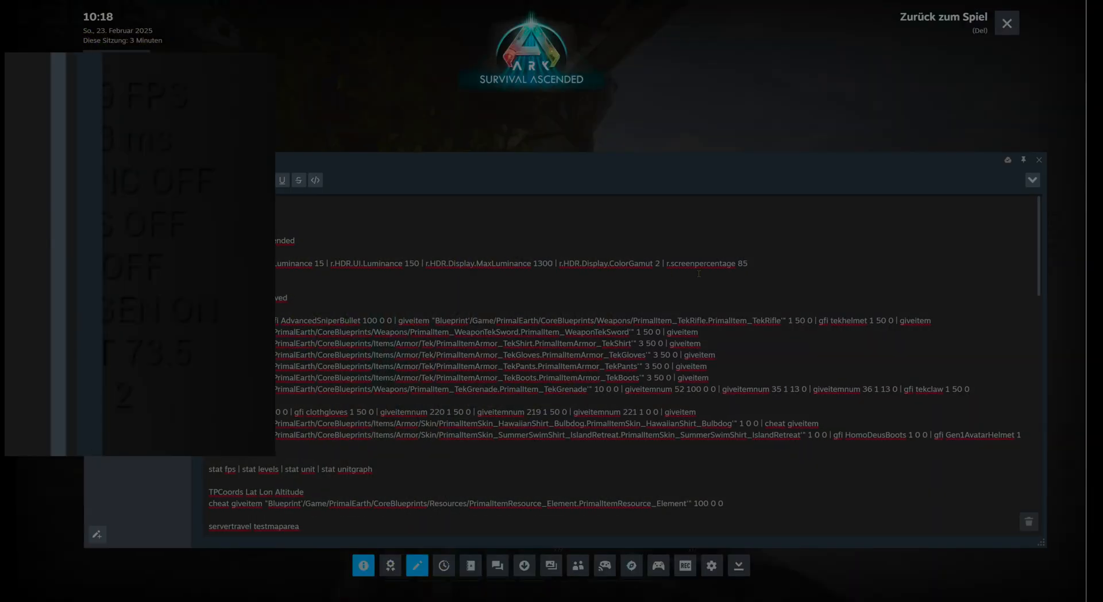
double_click(678, 263)
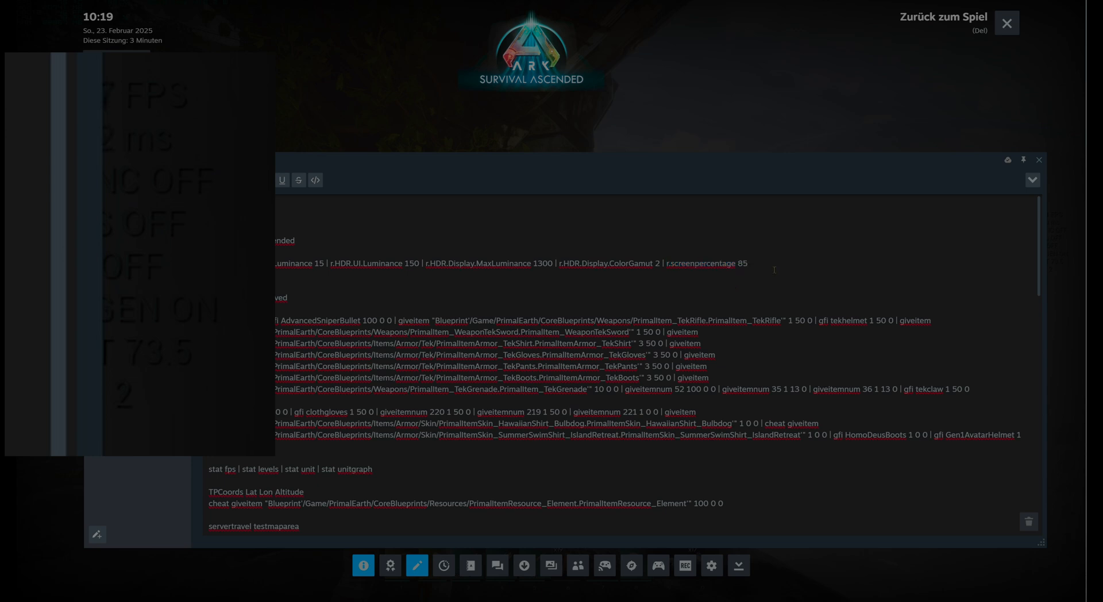
click(1005, 23)
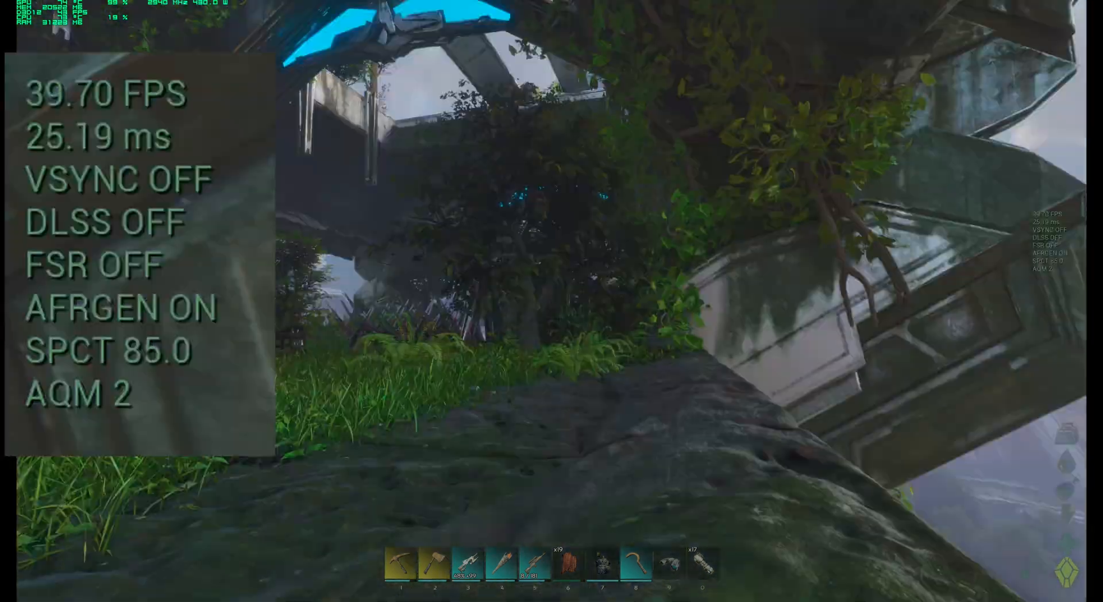
mouse_move(551, 301)
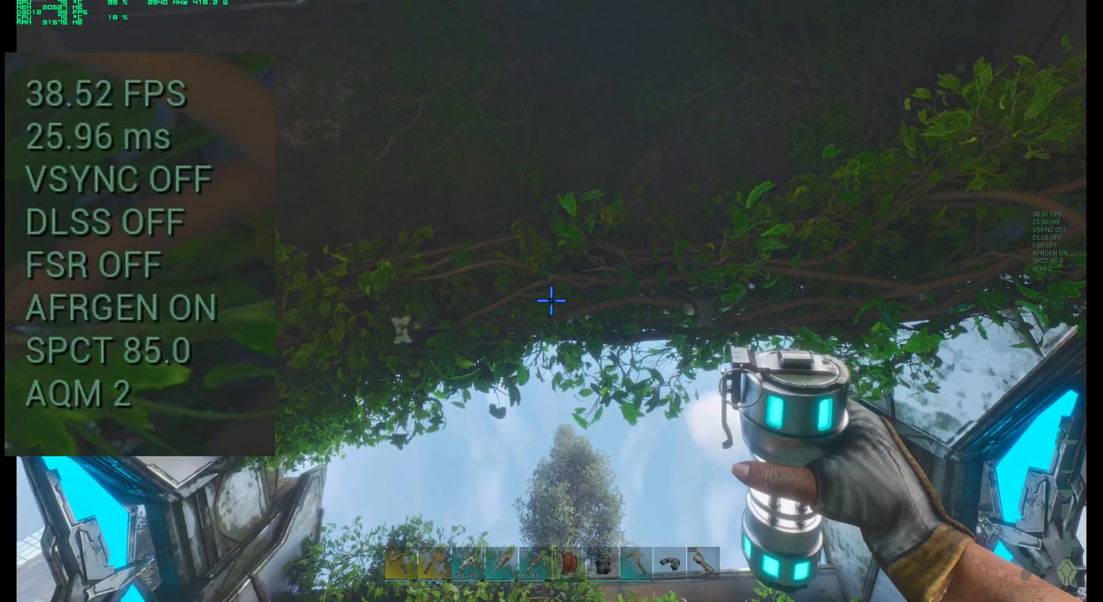
mouse_move(551, 300)
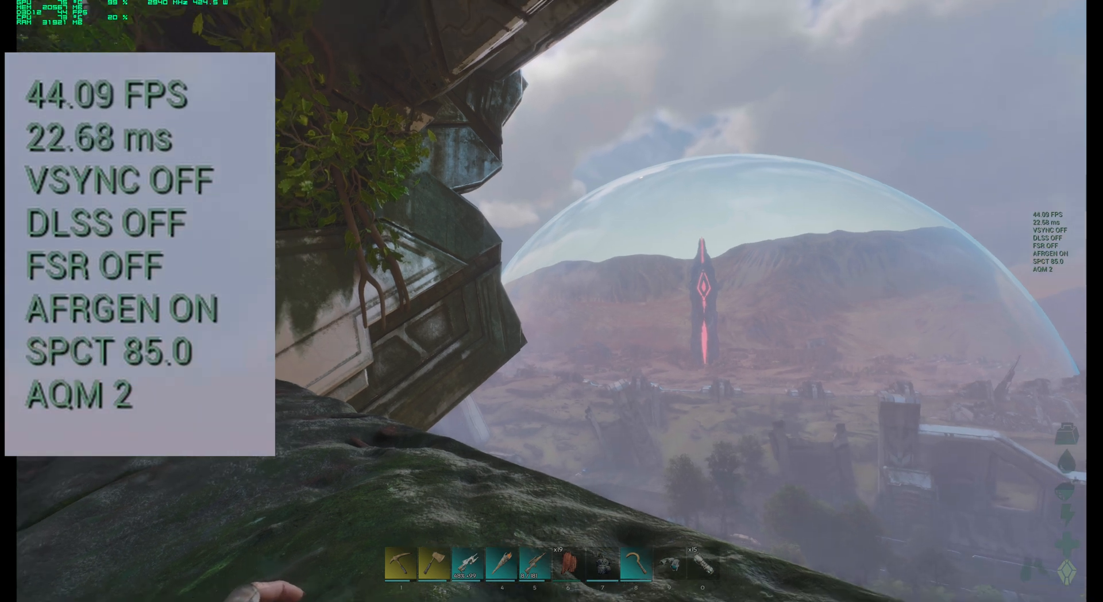
mouse_move(552, 301)
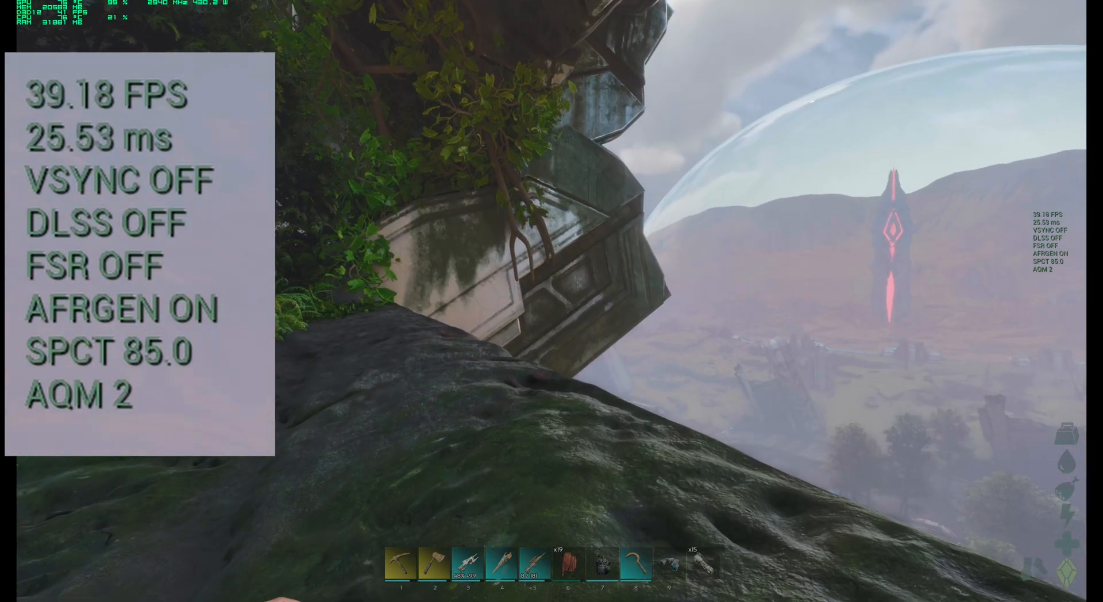